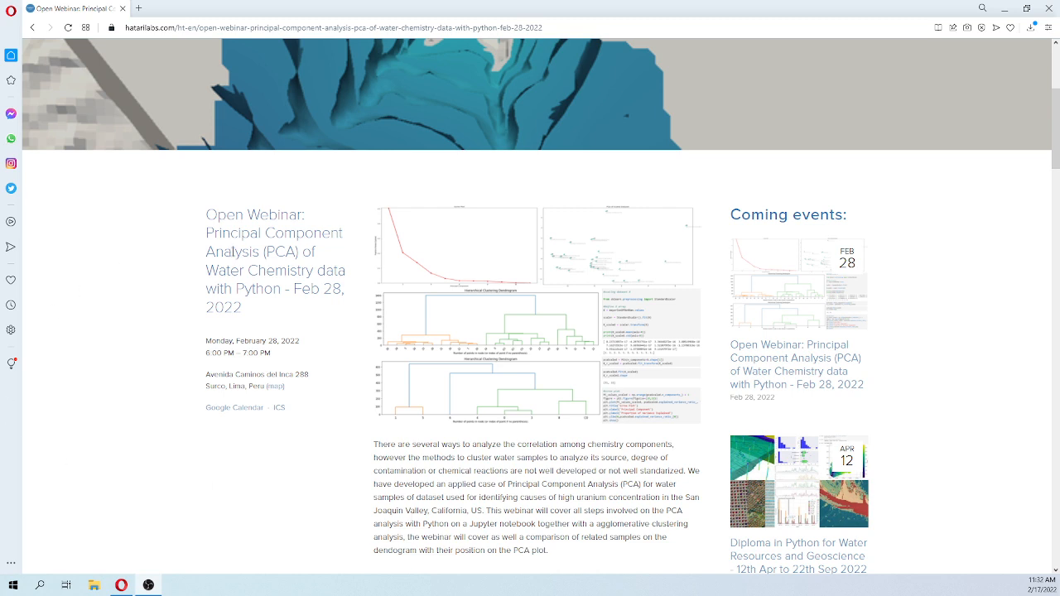
pyautogui.moveTo(283, 247)
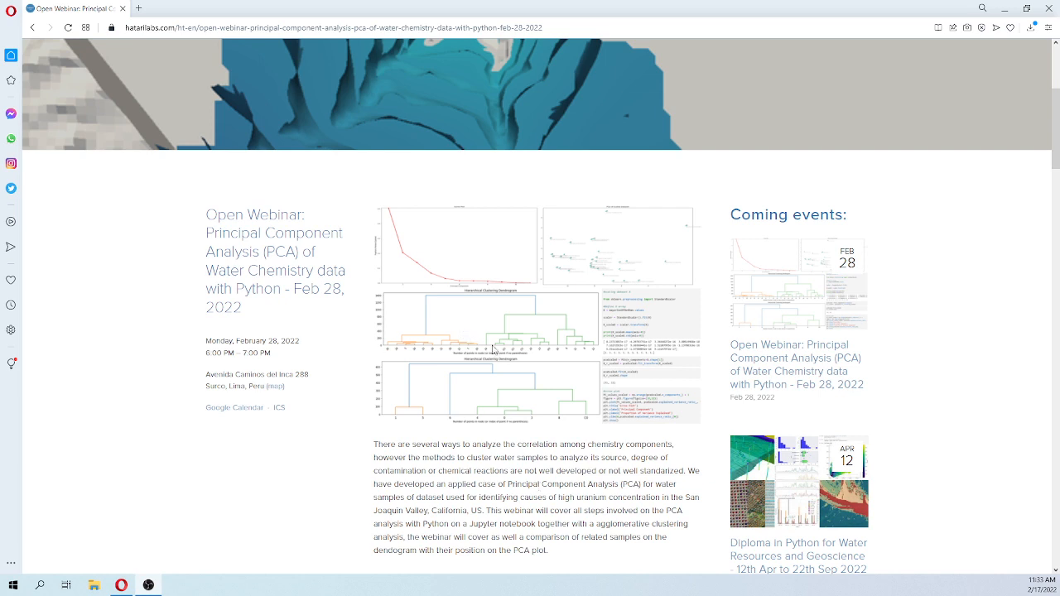
pyautogui.moveTo(513, 368)
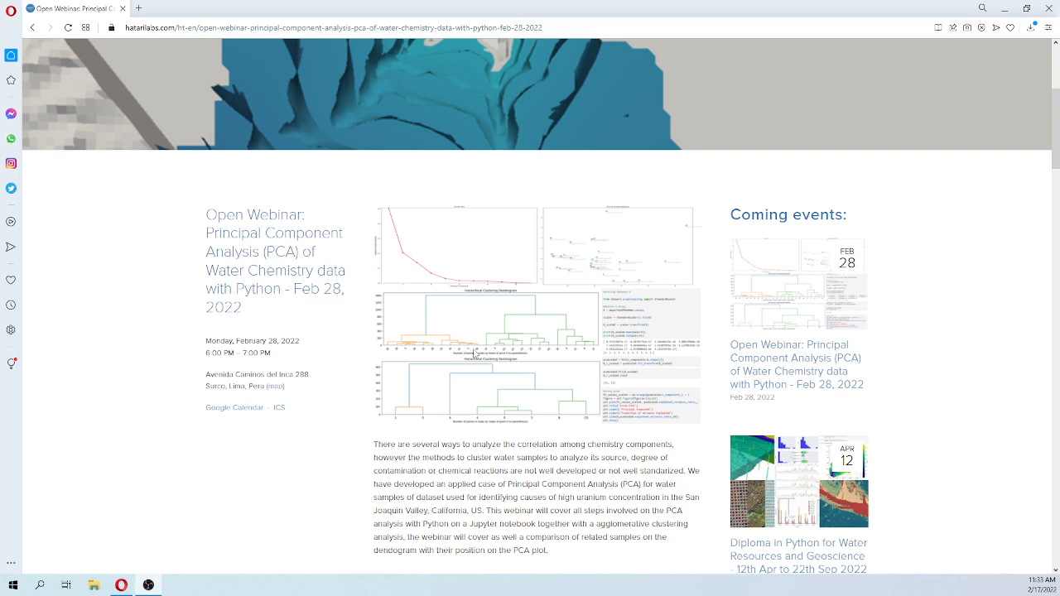
pyautogui.moveTo(609, 272)
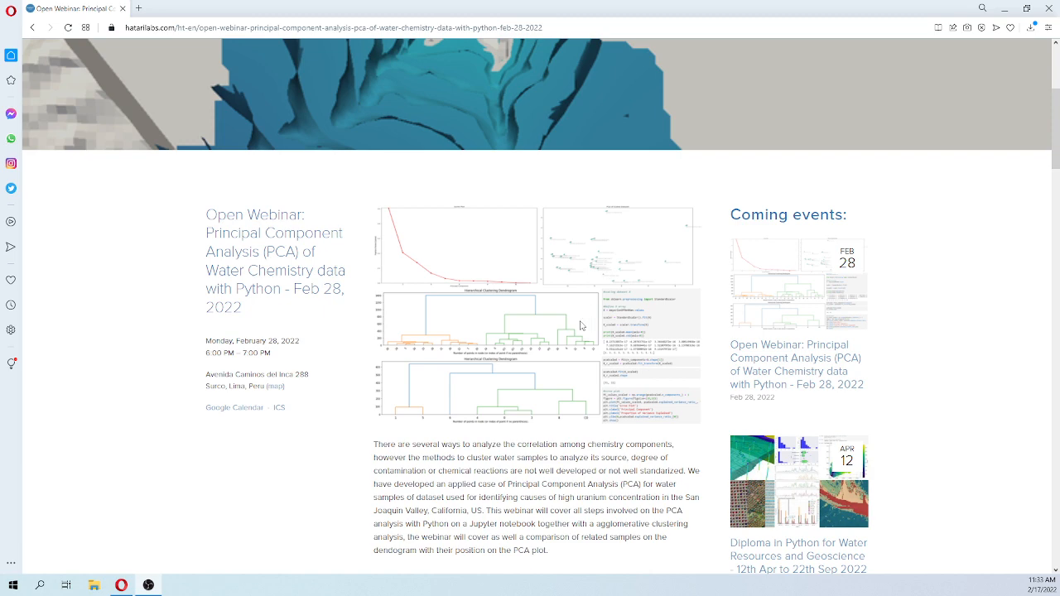
pyautogui.scroll(-3)
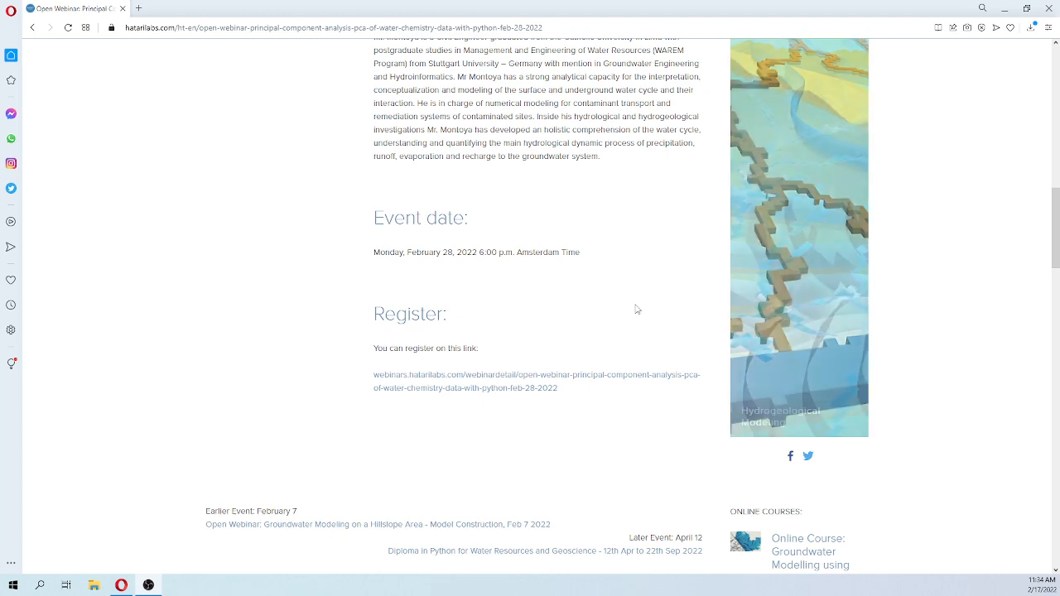
pyautogui.scroll(3)
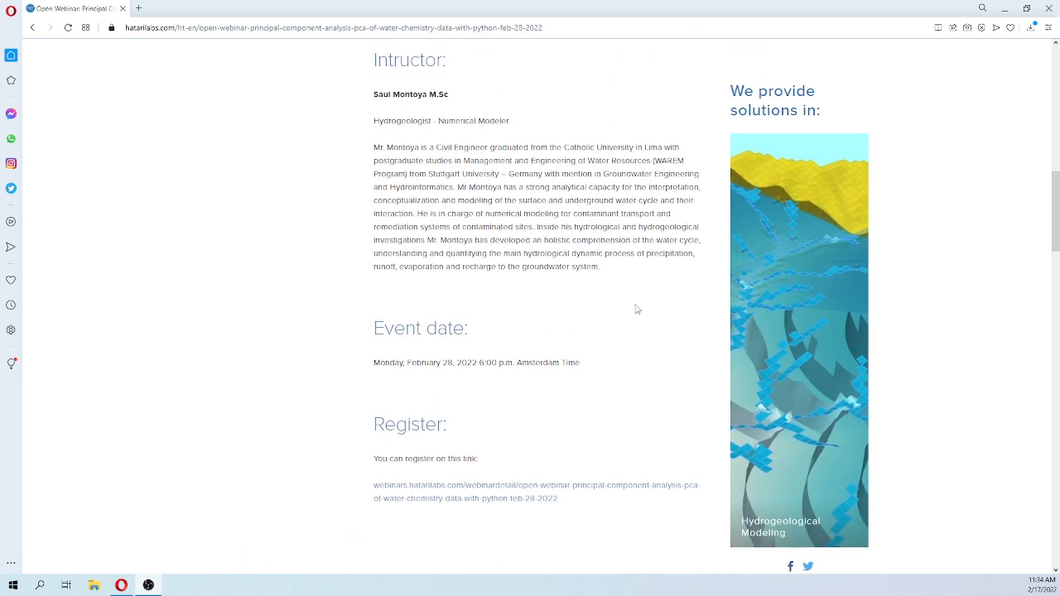